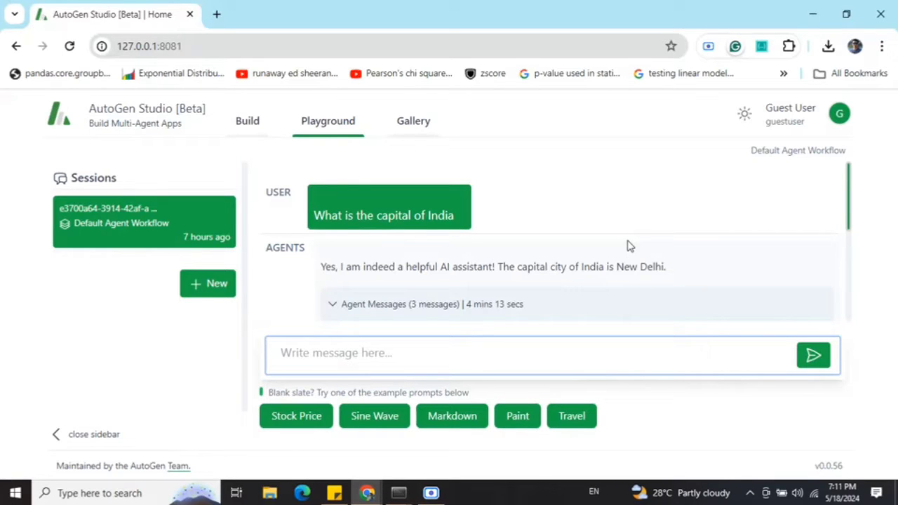
pyautogui.moveTo(411, 493)
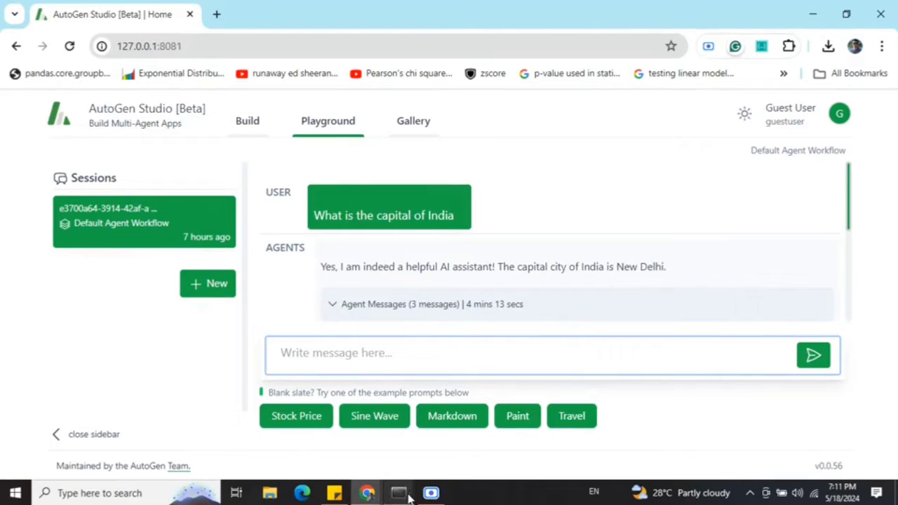
pyautogui.moveTo(401, 492)
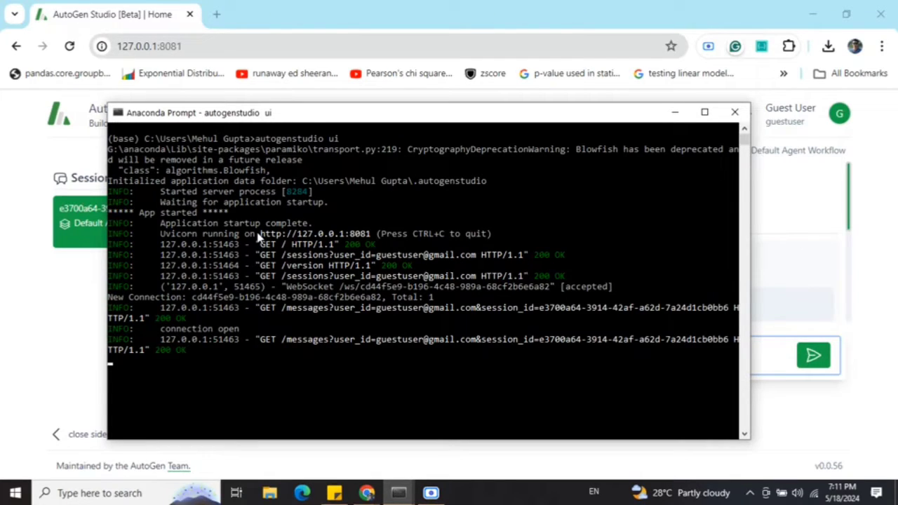
pyautogui.moveTo(292, 241)
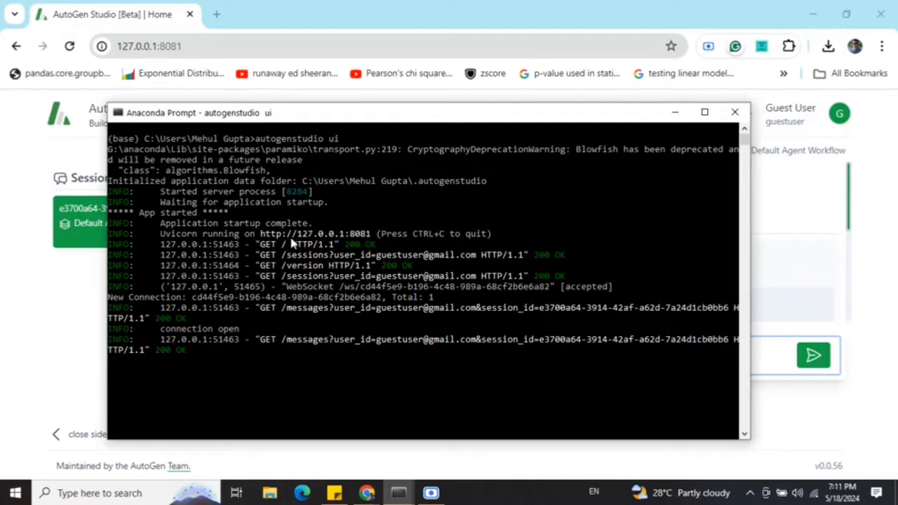
pyautogui.moveTo(354, 238)
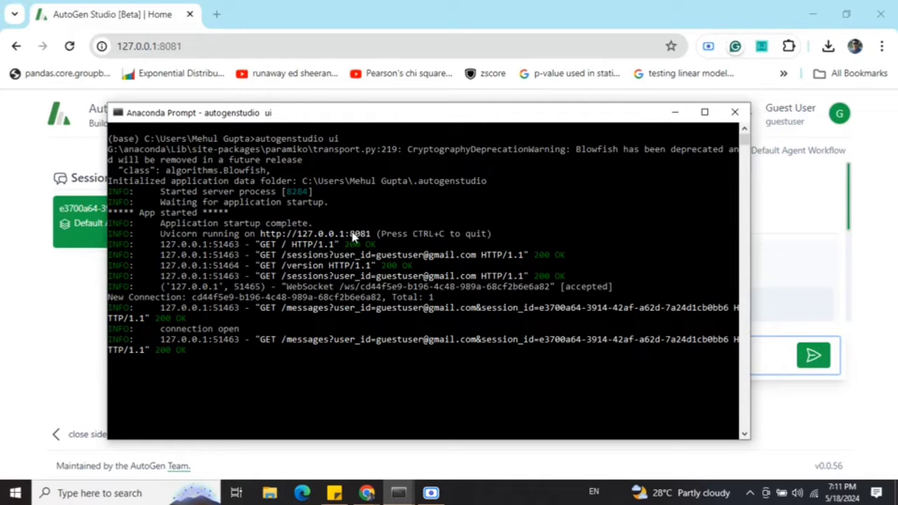
# Step: Show the Build area's Models list with the single local ollama model
pyautogui.click(735, 112)
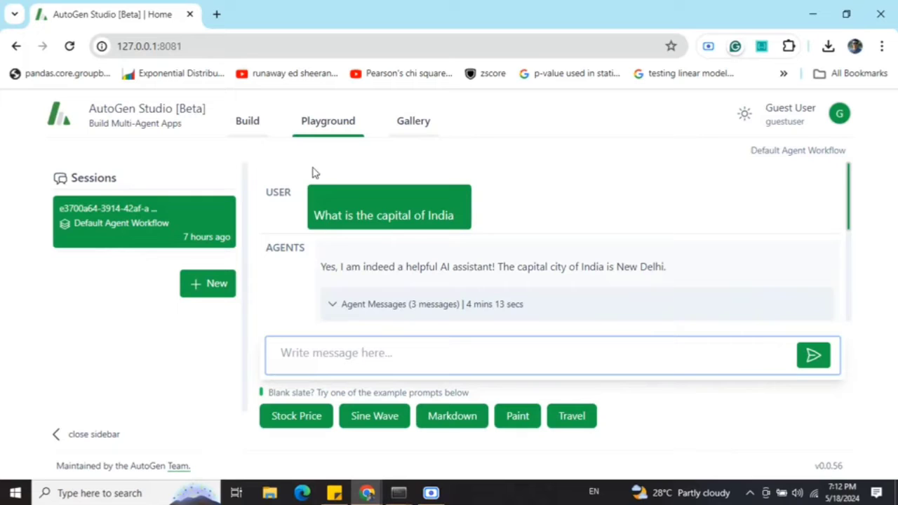
pyautogui.moveTo(423, 287)
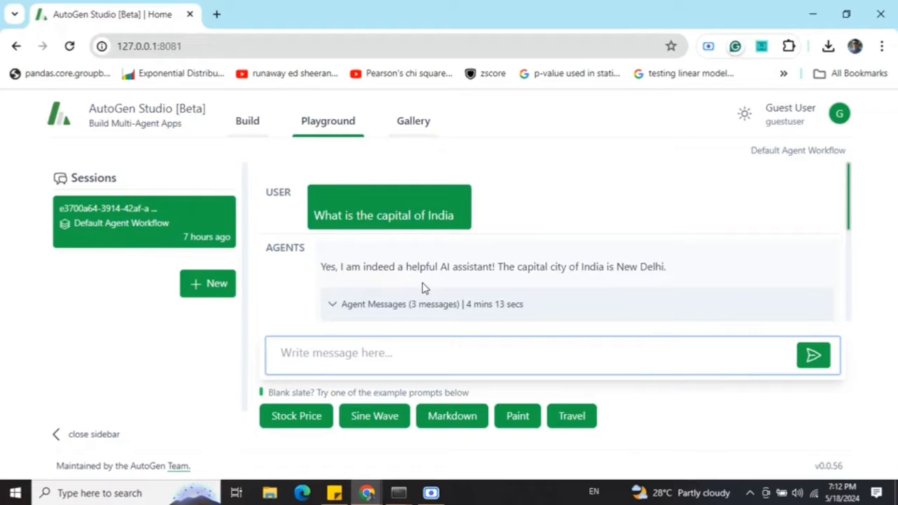
pyautogui.click(246, 121)
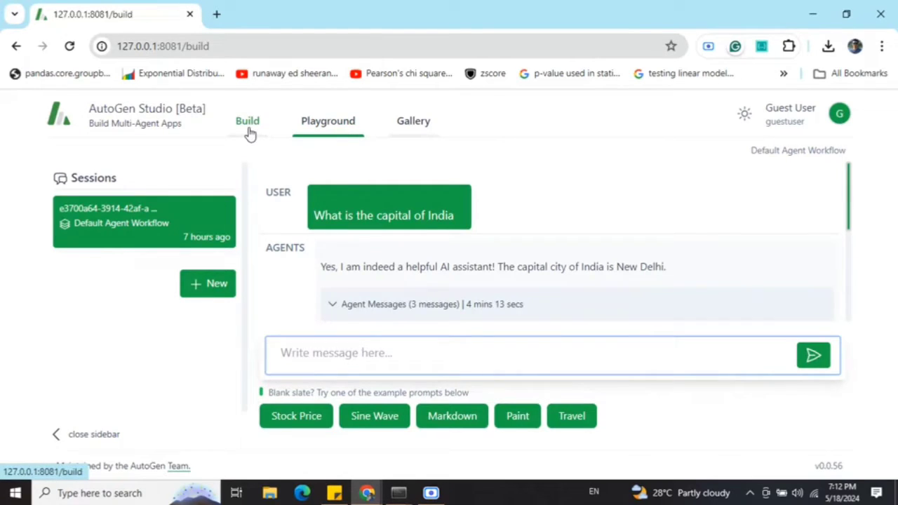
pyautogui.click(247, 121)
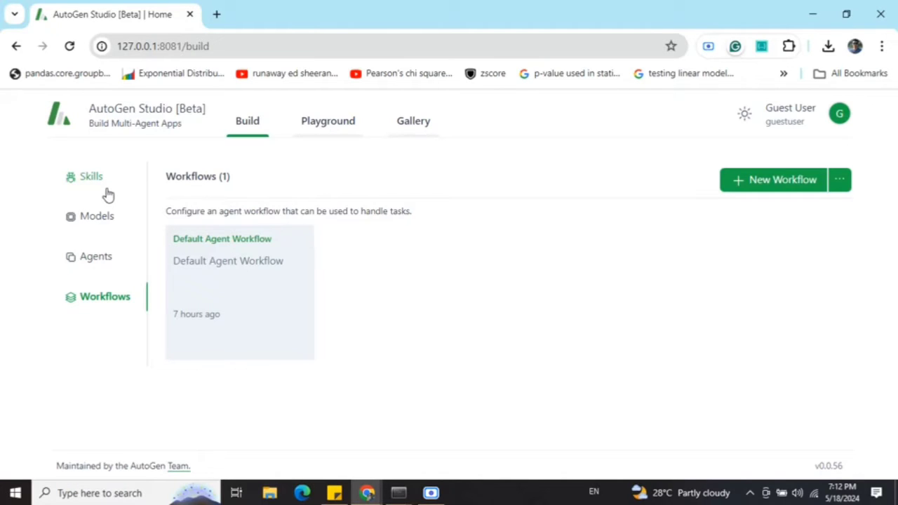
pyautogui.moveTo(100, 227)
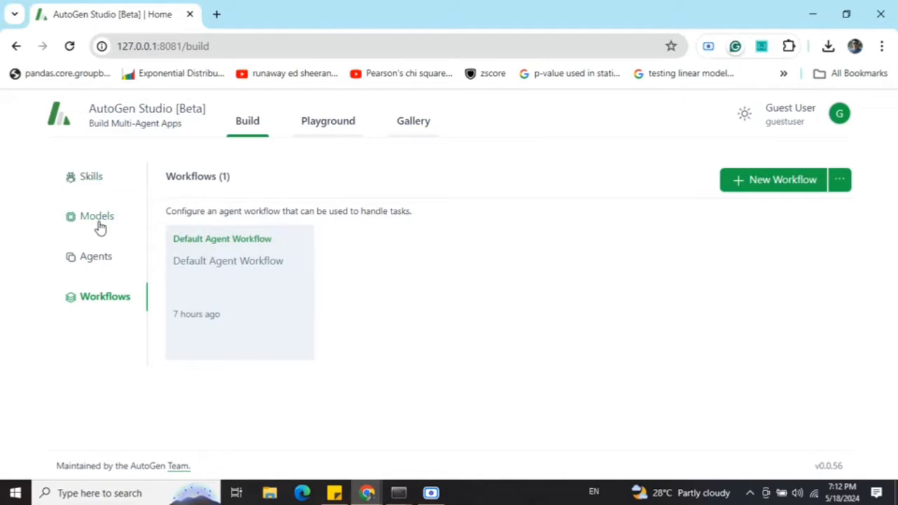
pyautogui.click(97, 216)
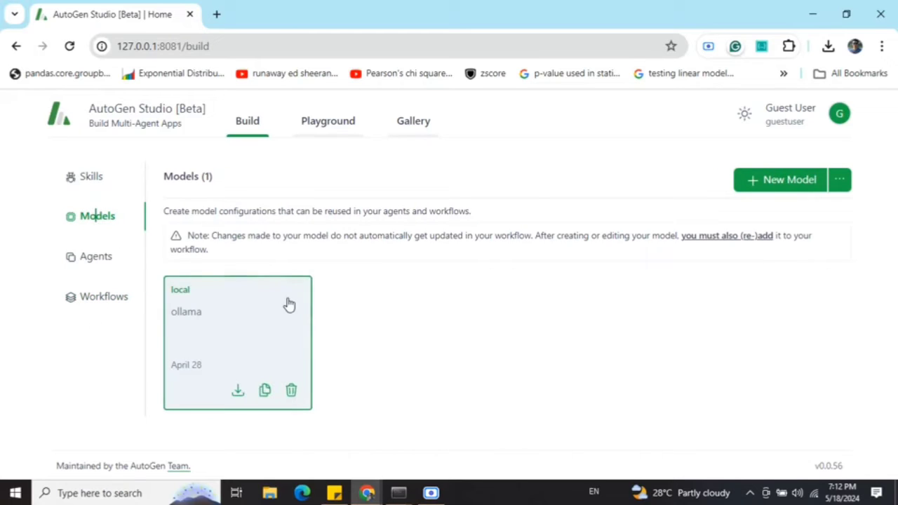
pyautogui.moveTo(606, 317)
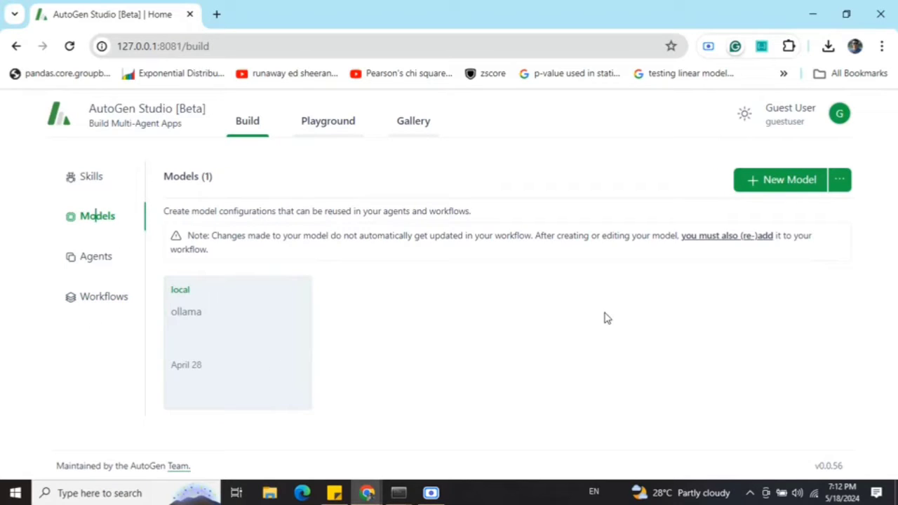
pyautogui.moveTo(337, 328)
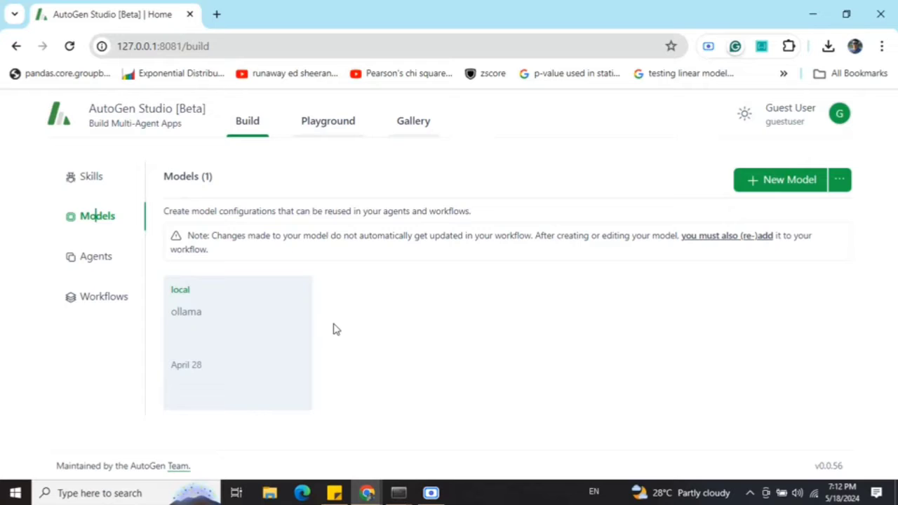
pyautogui.moveTo(246, 314)
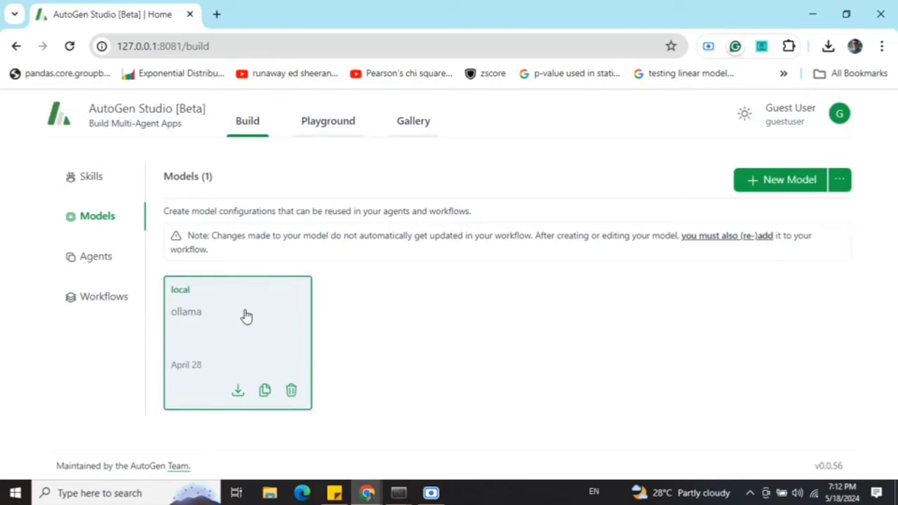
pyautogui.click(246, 314)
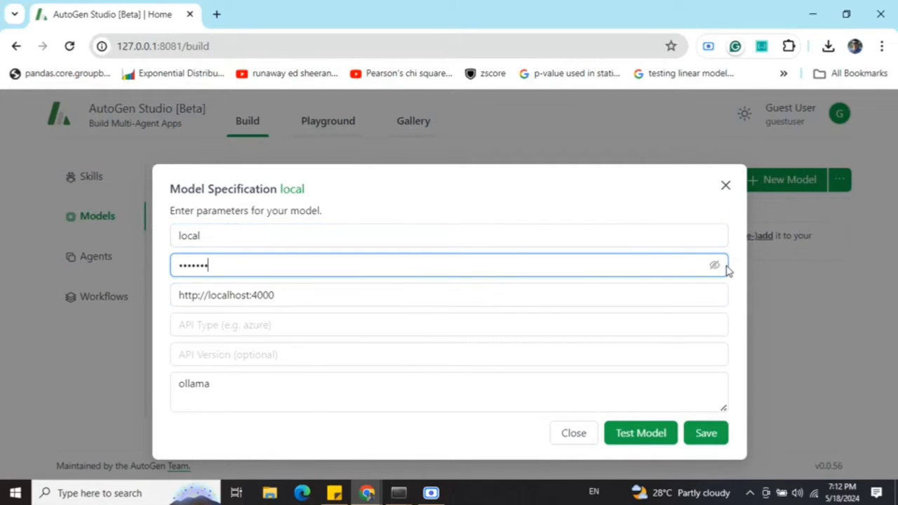
pyautogui.click(714, 263)
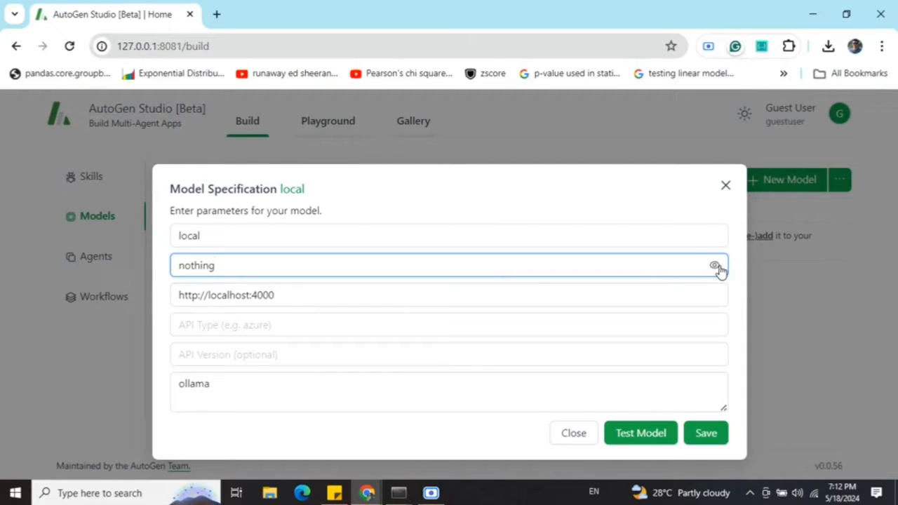
pyautogui.click(715, 265)
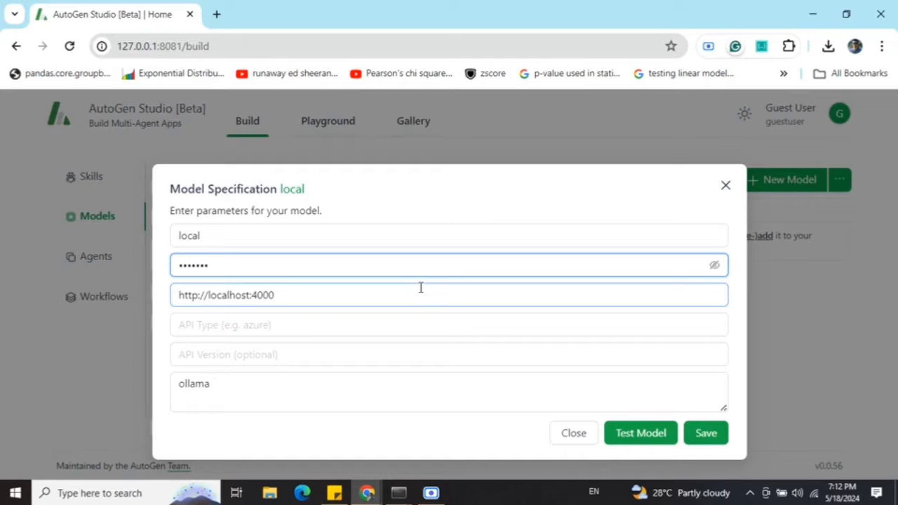
pyautogui.click(407, 294)
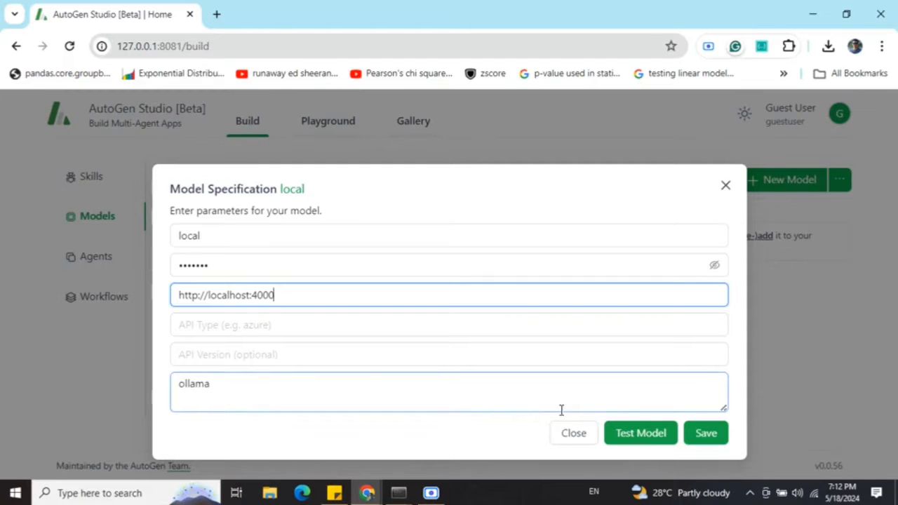
pyautogui.click(704, 432)
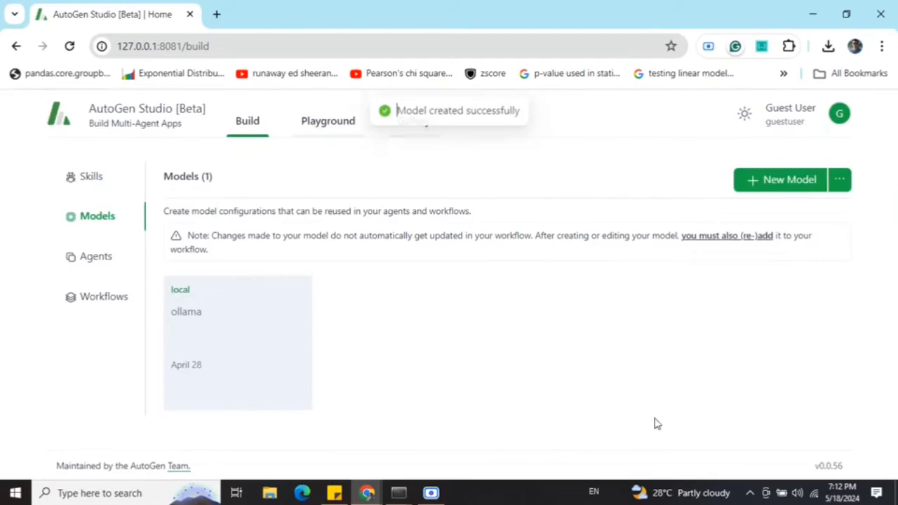
pyautogui.moveTo(112, 266)
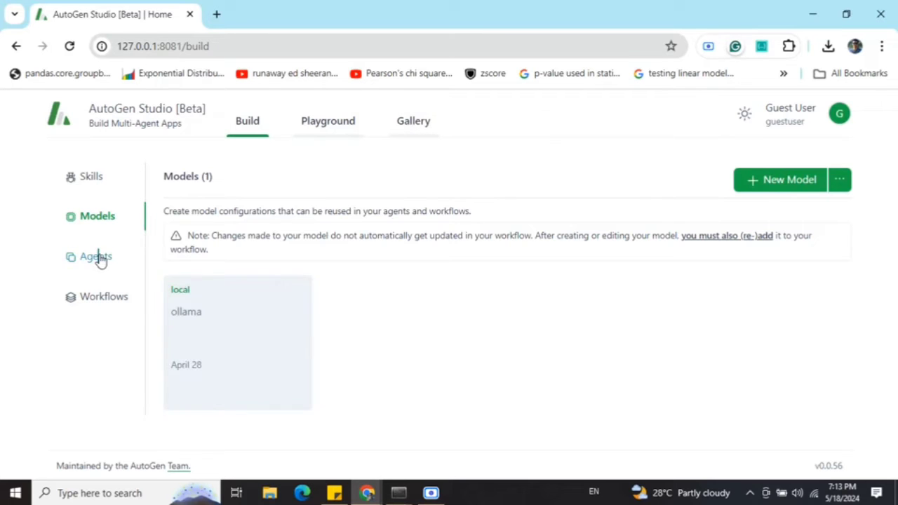
# Step: Review the sample_assistant agent's specification using the local model at temperature 0.1
pyautogui.click(96, 257)
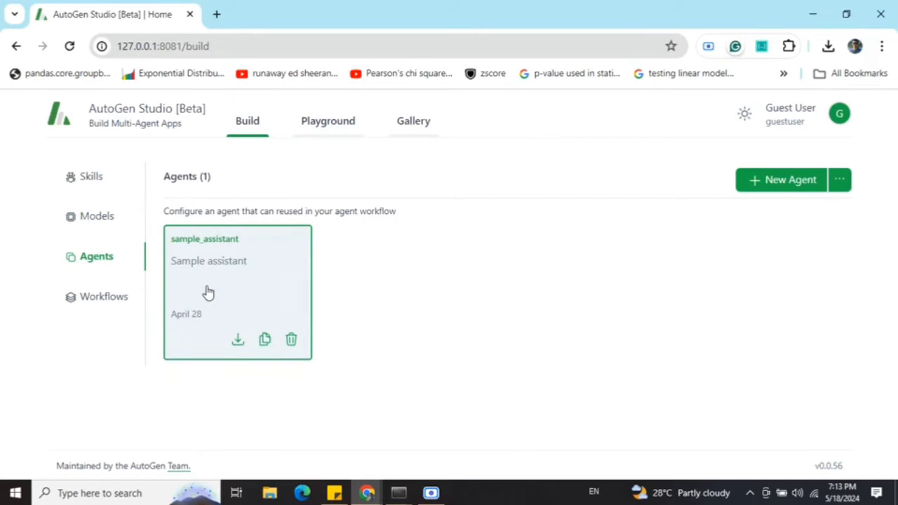
pyautogui.click(208, 290)
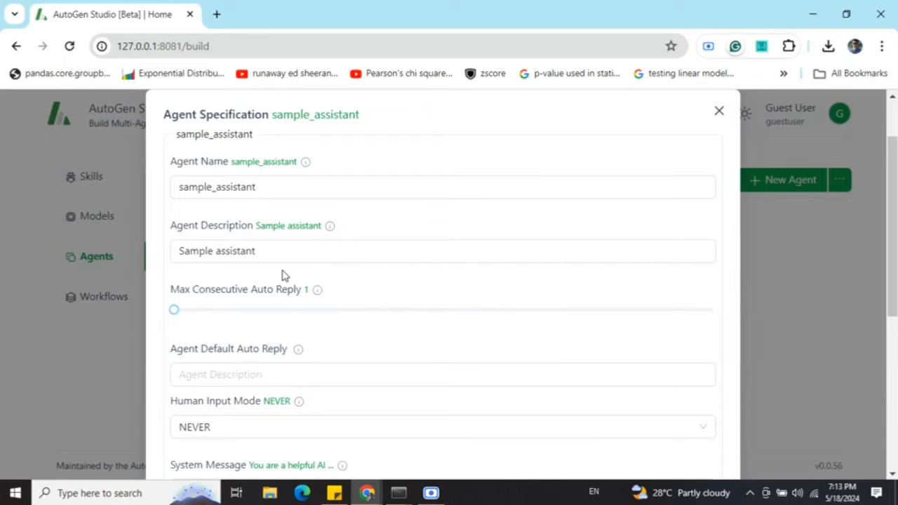
pyautogui.scroll(-3)
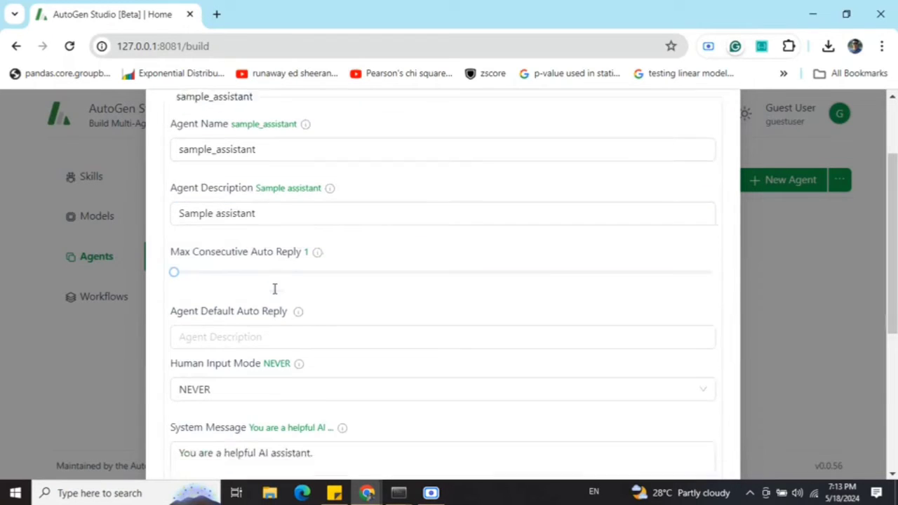
pyautogui.scroll(-3)
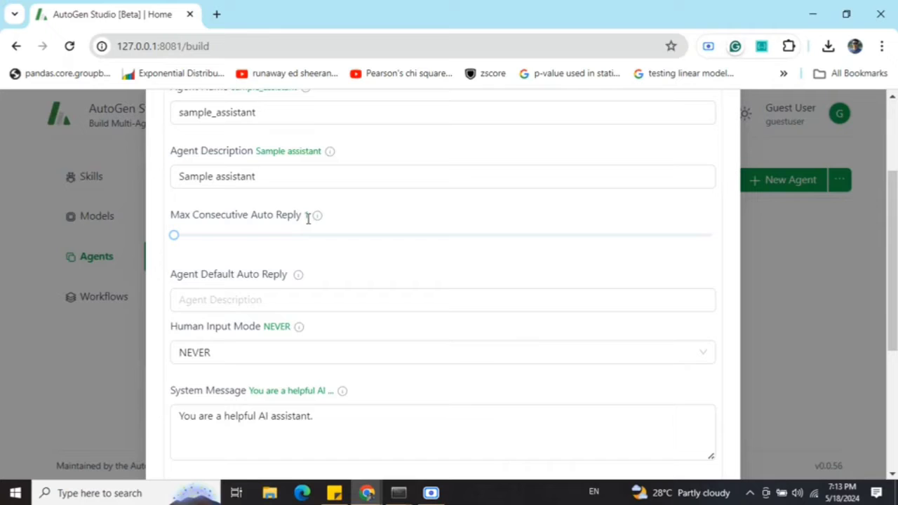
pyautogui.scroll(-3)
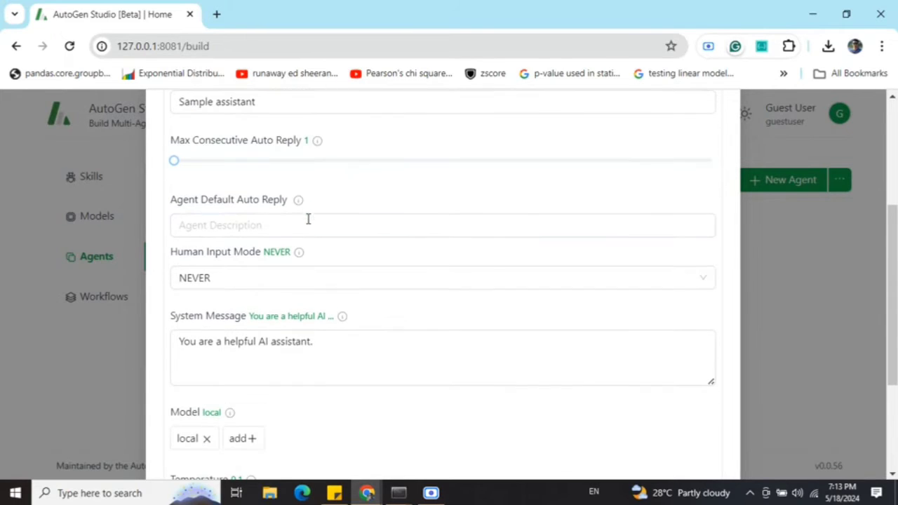
pyautogui.scroll(-3)
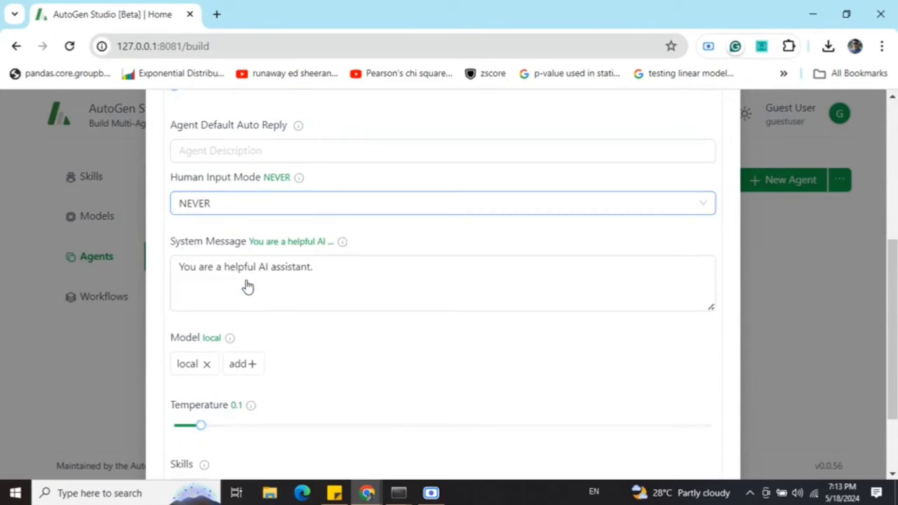
pyautogui.click(247, 280)
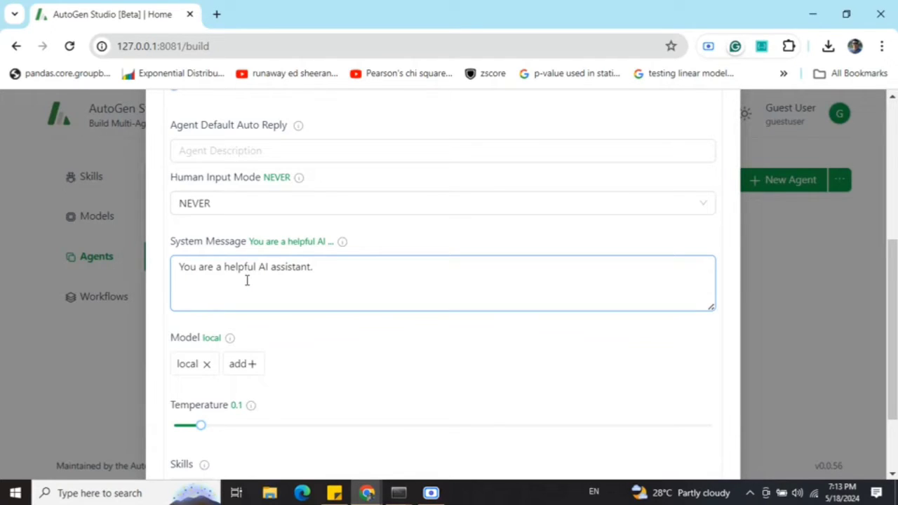
pyautogui.scroll(-3)
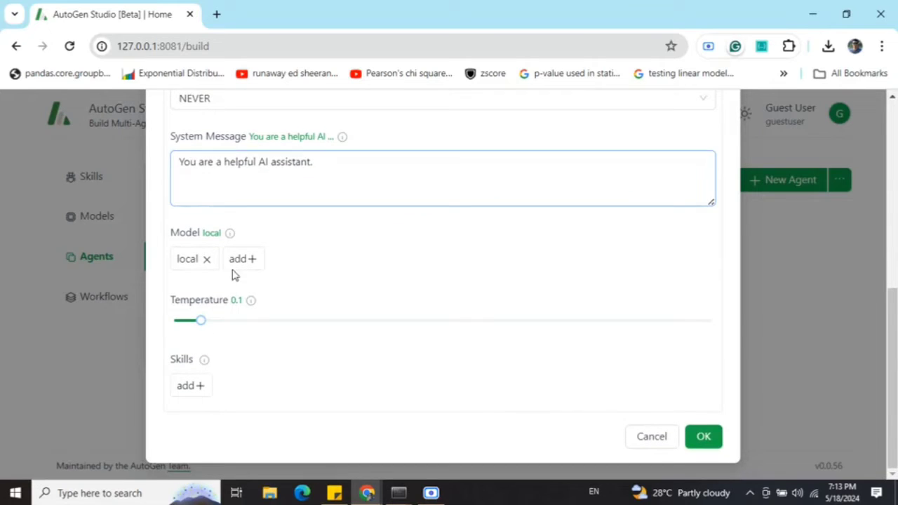
pyautogui.moveTo(188, 258)
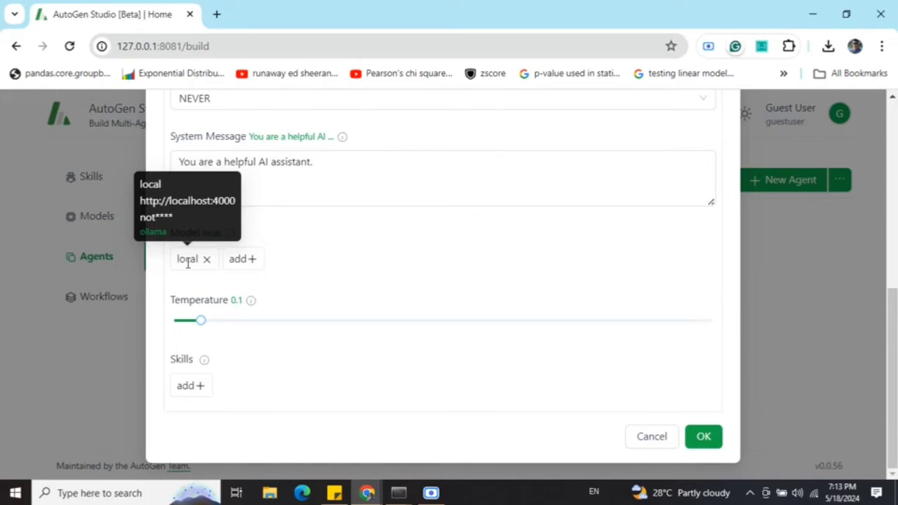
pyautogui.moveTo(307, 274)
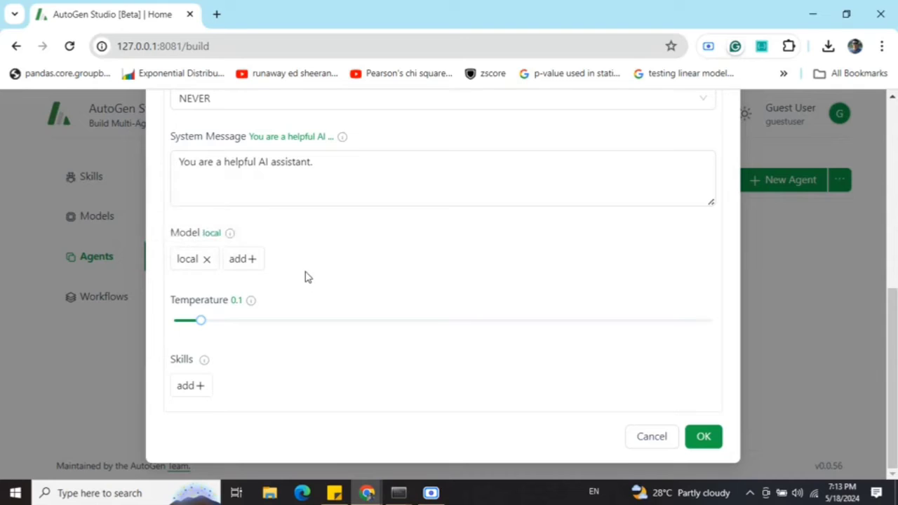
pyautogui.moveTo(191, 385)
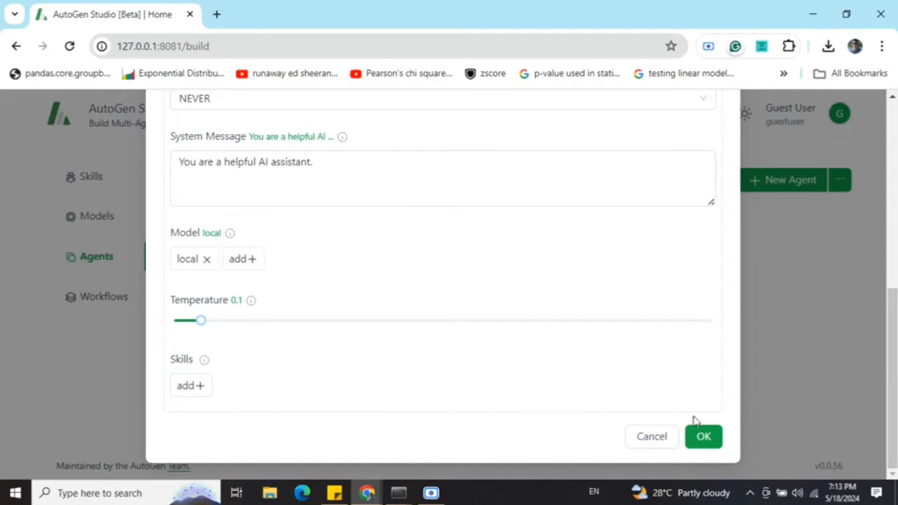
# Step: Save sample_assistant and show the Default Agent Workflow with userproxy sender and primary_assistant receiver
pyautogui.click(703, 436)
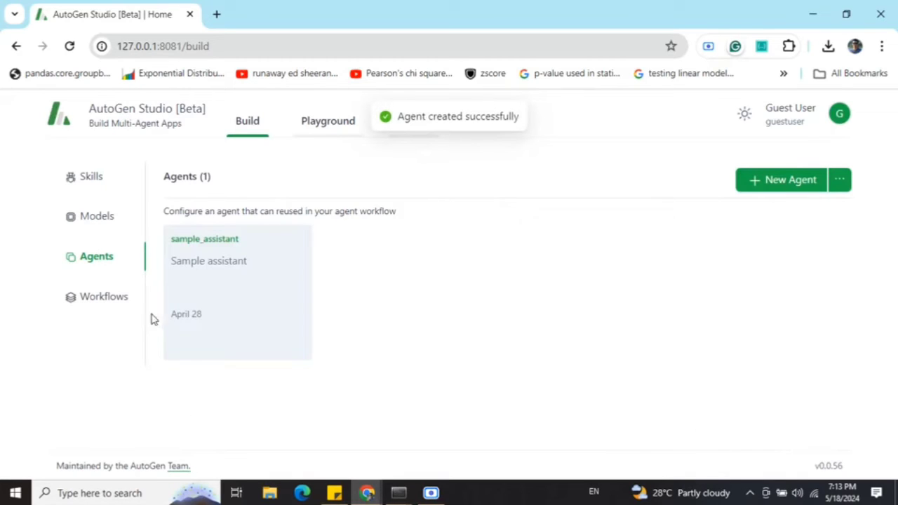
pyautogui.click(103, 298)
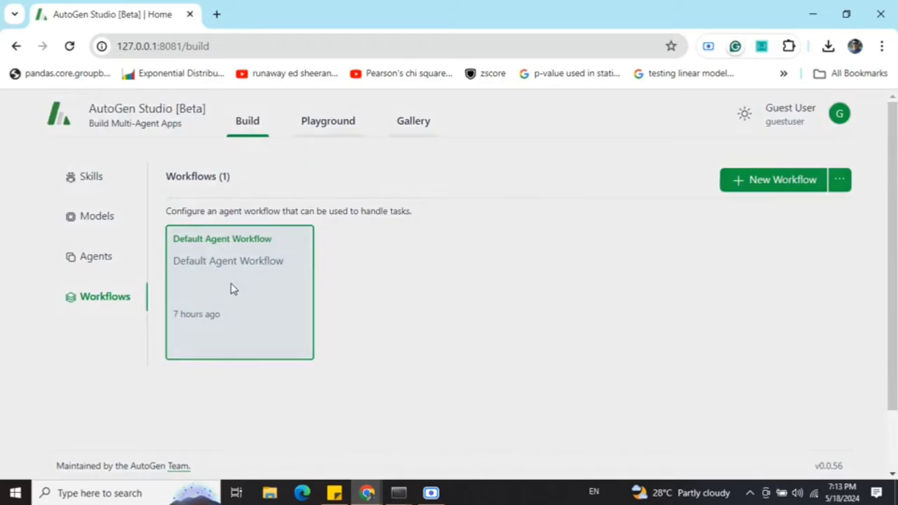
pyautogui.click(235, 288)
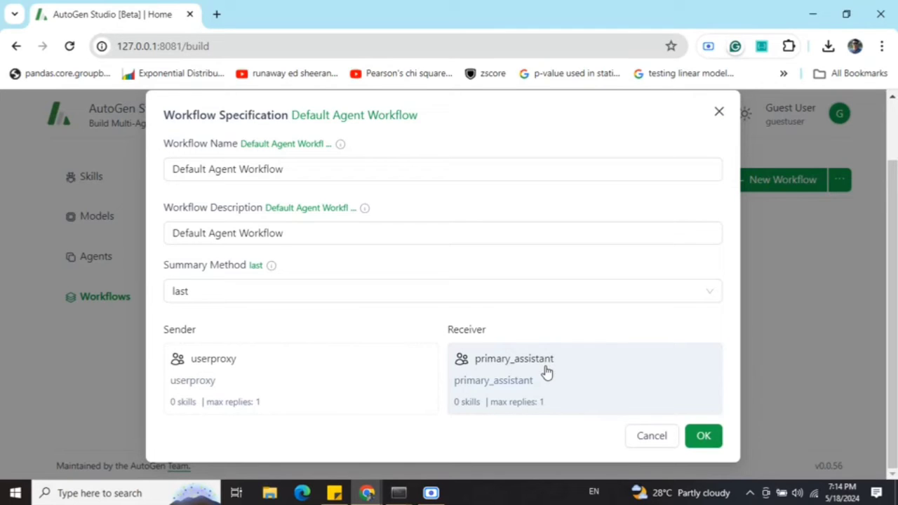
# Step: Confirm the userproxy sender uses the local model at temperature 0.1
pyautogui.click(214, 359)
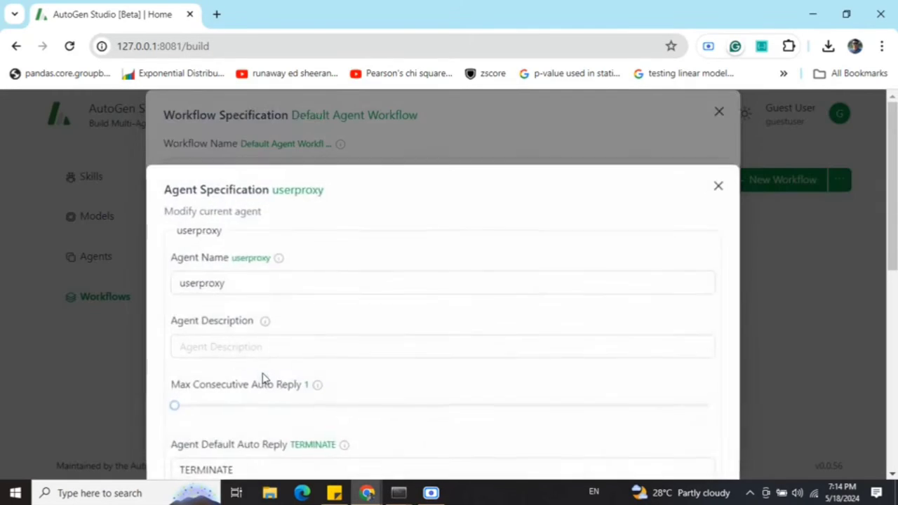
pyautogui.scroll(-3)
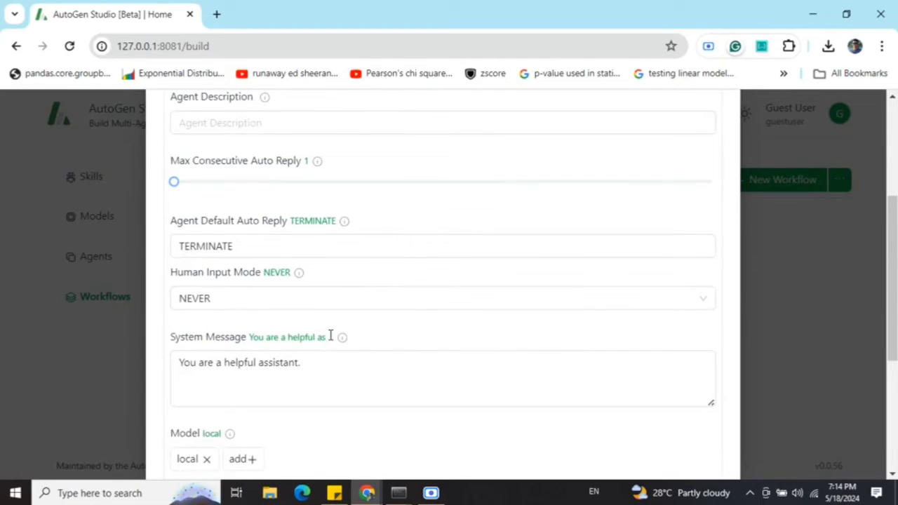
pyautogui.scroll(-3)
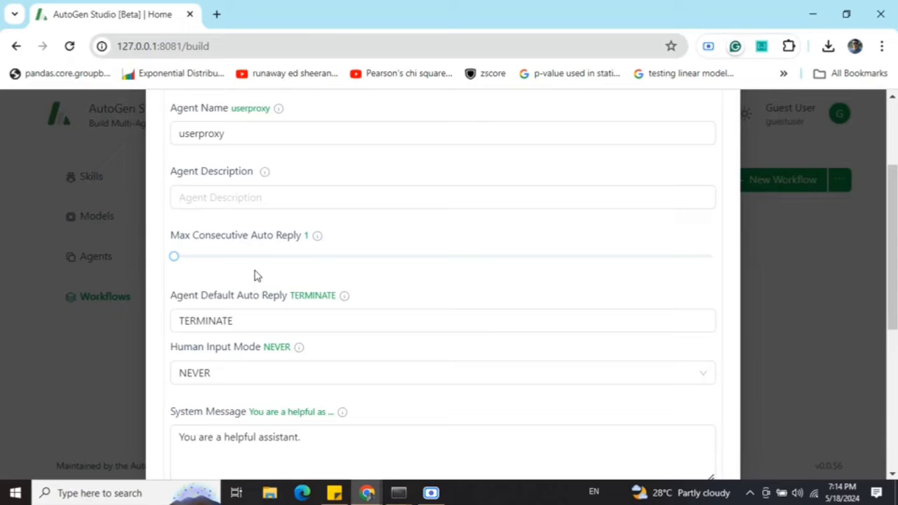
pyautogui.scroll(-3)
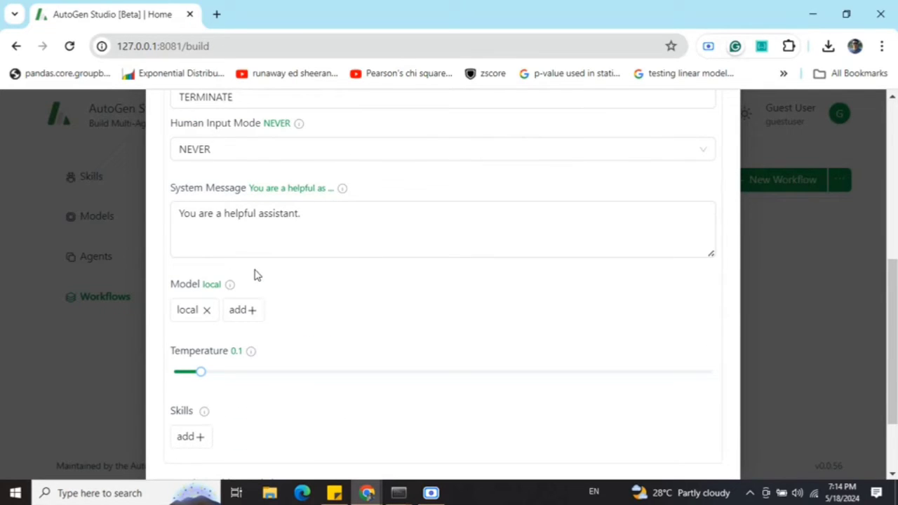
pyautogui.moveTo(254, 280)
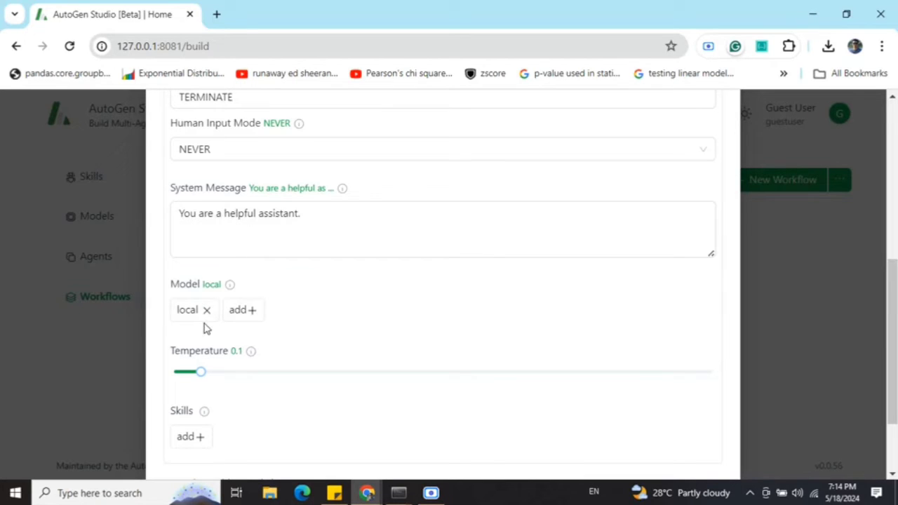
pyautogui.scroll(-3)
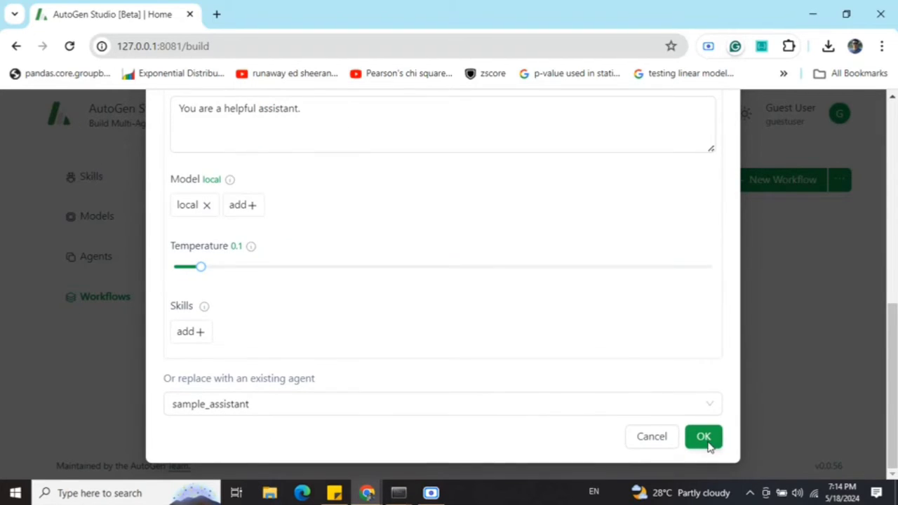
pyautogui.click(702, 436)
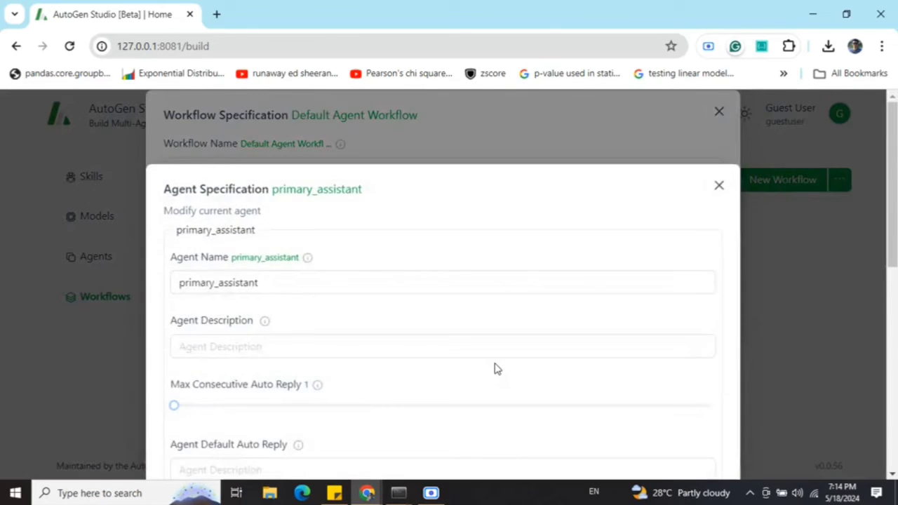
# Step: Review primary_assistant's specification showing the local model at temperature 0.1
pyautogui.scroll(-3)
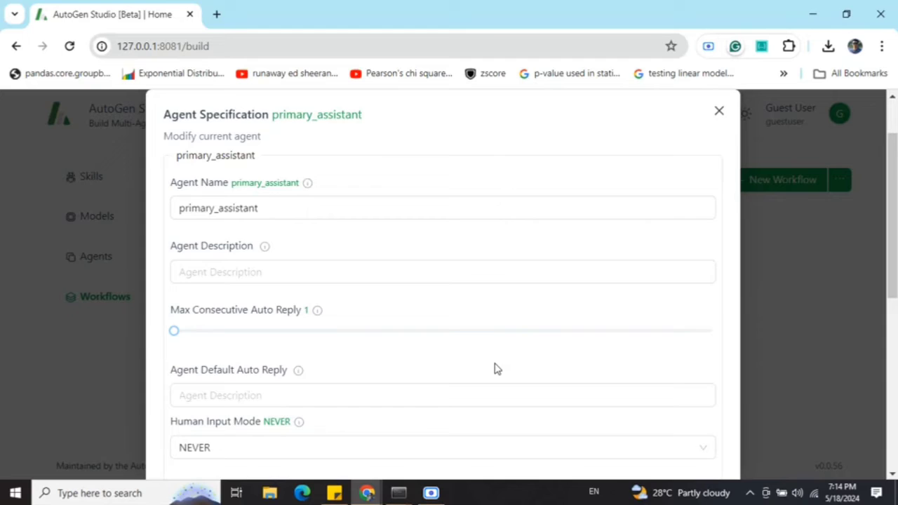
pyautogui.scroll(-3)
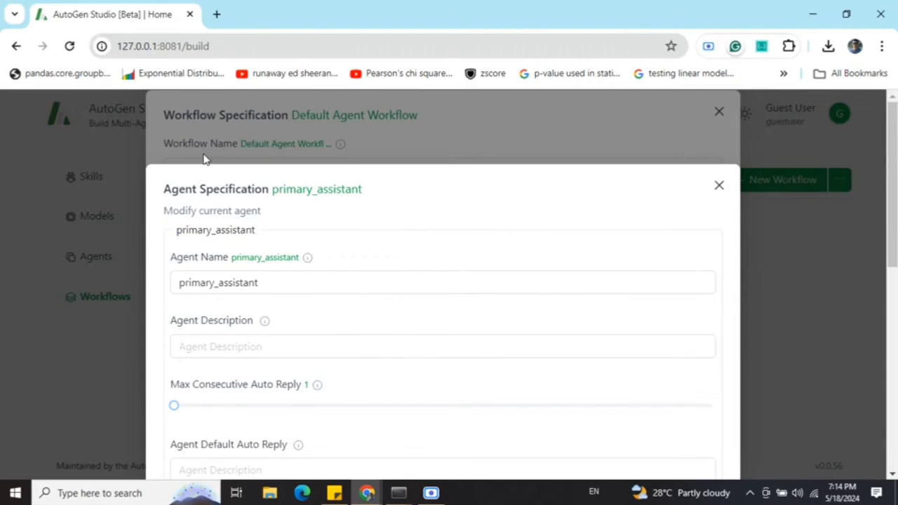
pyautogui.scroll(-3)
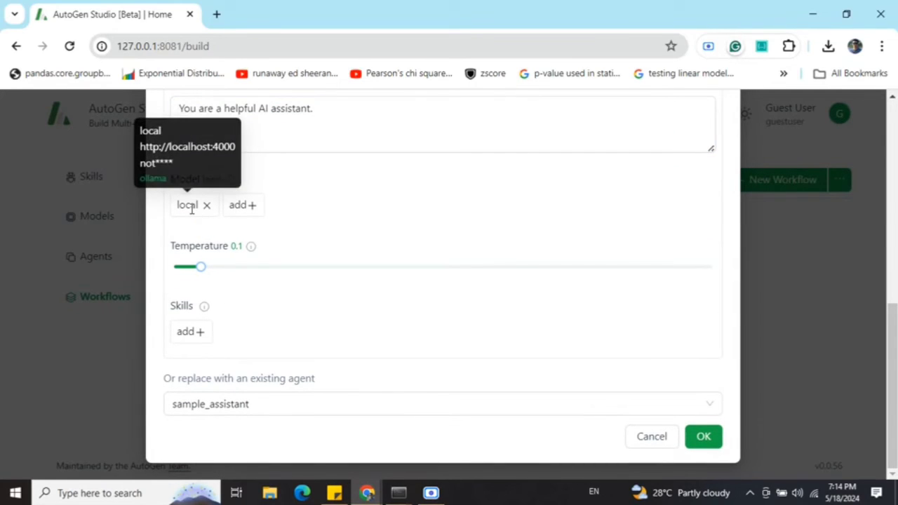
pyautogui.moveTo(570, 446)
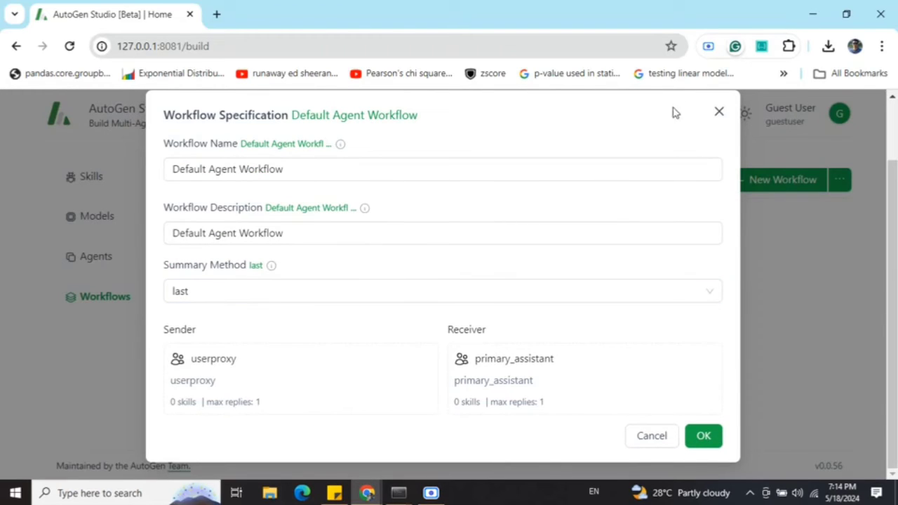
# Step: Close the workflow, check the empty Skills list without creating one, and go to the Playground
pyautogui.click(718, 112)
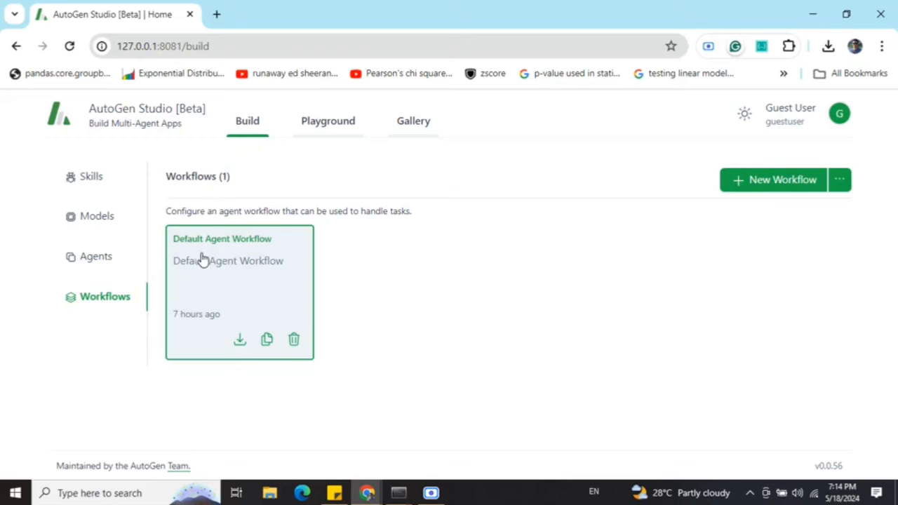
pyautogui.click(92, 176)
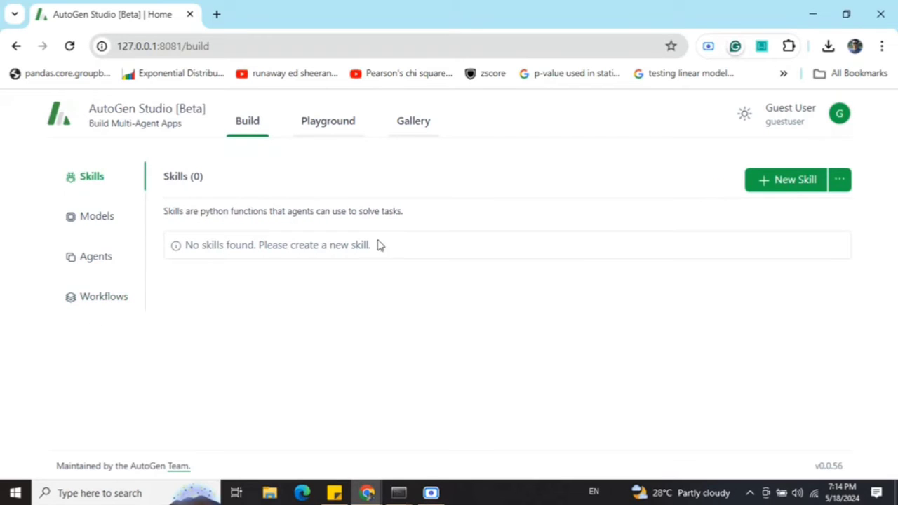
pyautogui.click(785, 179)
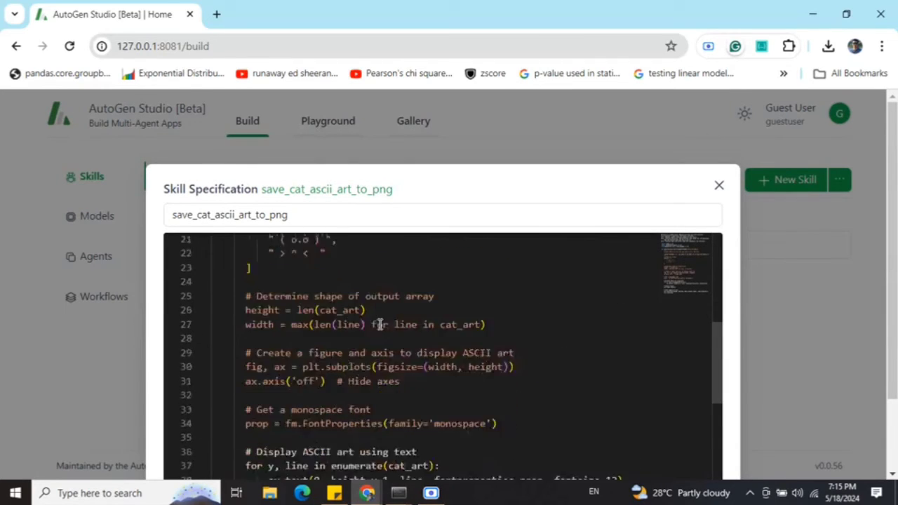
pyautogui.click(718, 185)
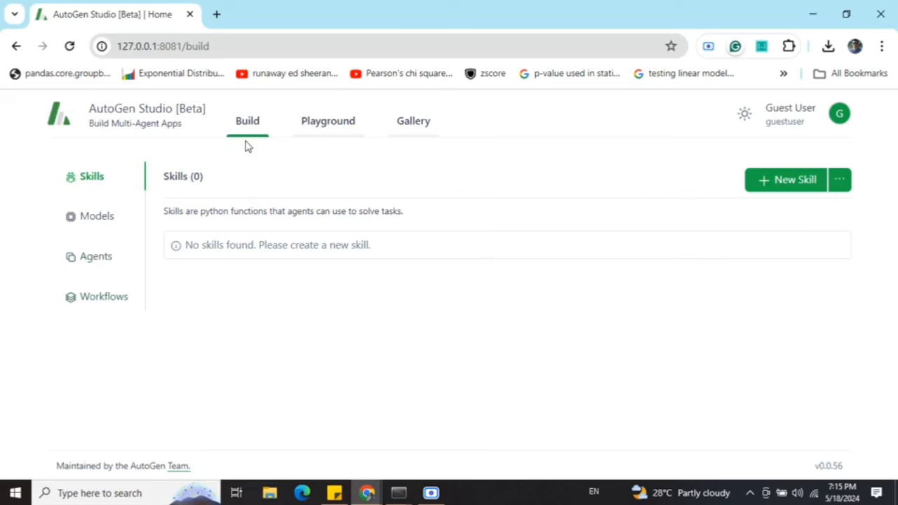
pyautogui.click(328, 121)
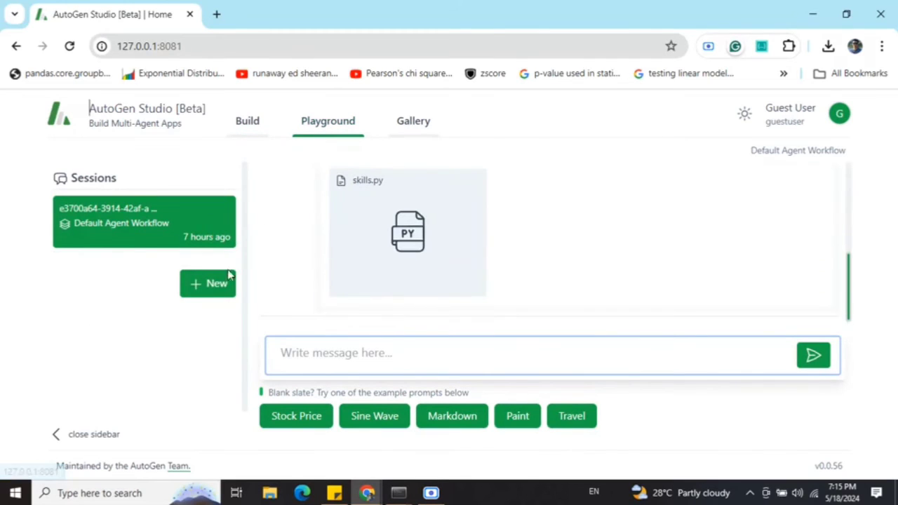
pyautogui.moveTo(216, 287)
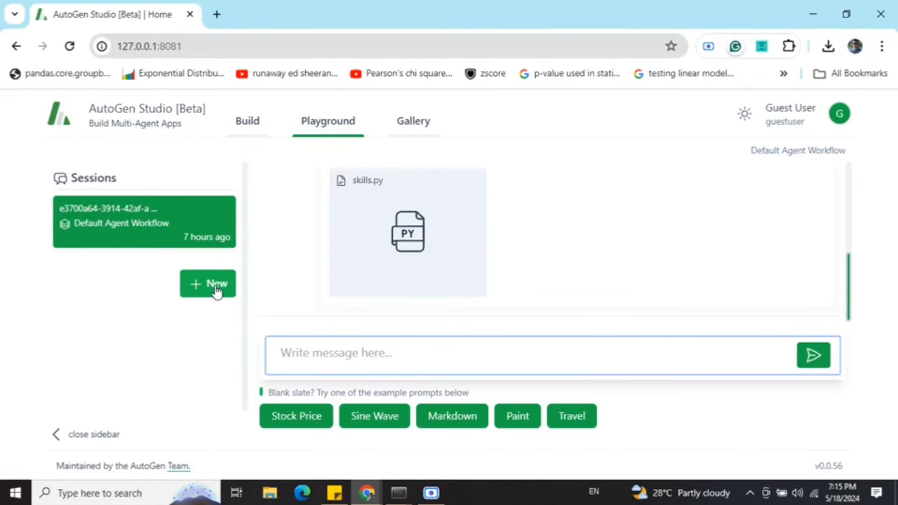
# Step: Start a new Playground session with the Default Agent Workflow
pyautogui.click(208, 283)
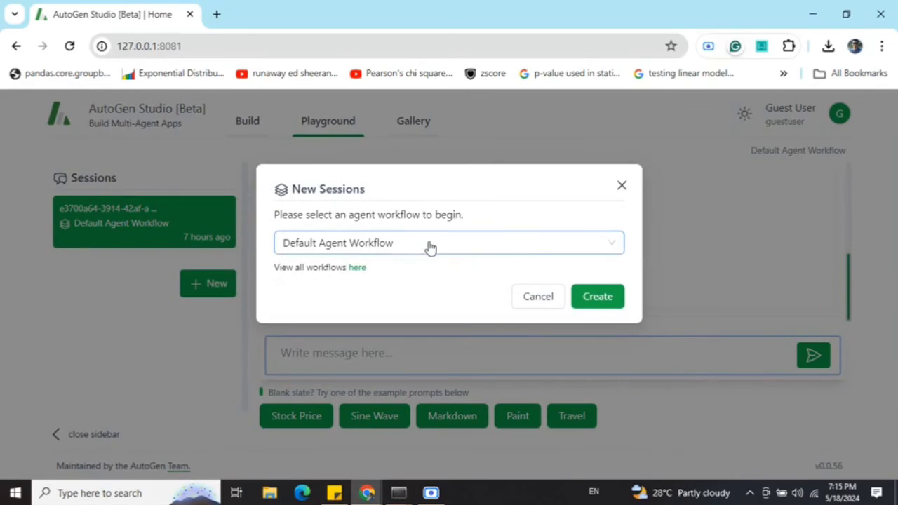
pyautogui.moveTo(429, 247)
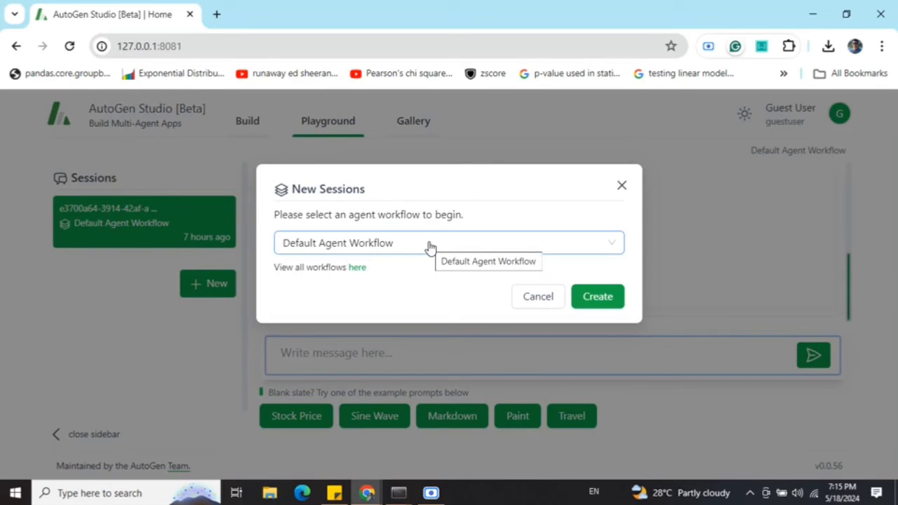
pyautogui.moveTo(622, 190)
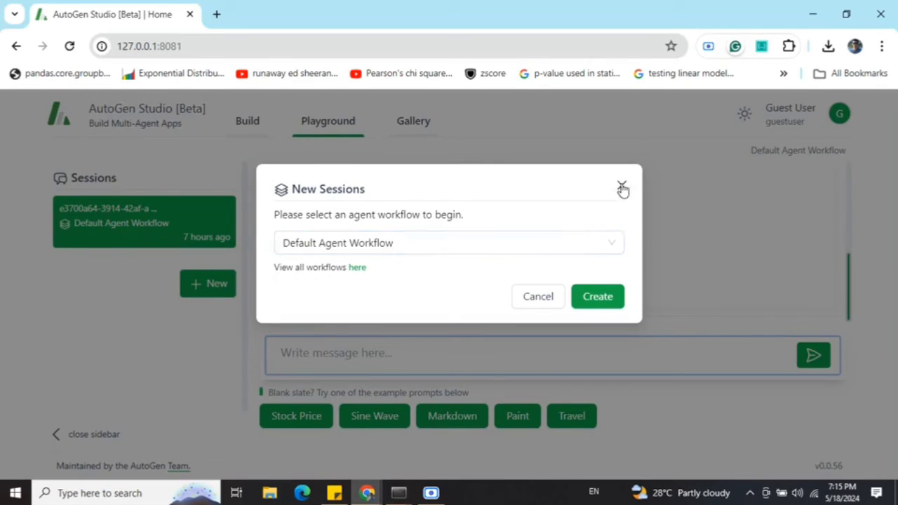
pyautogui.moveTo(527, 306)
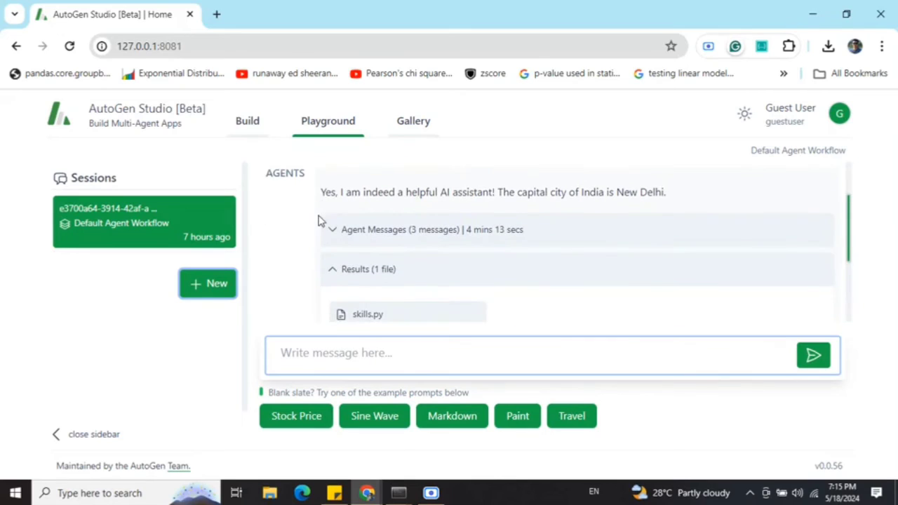
pyautogui.moveTo(540, 207)
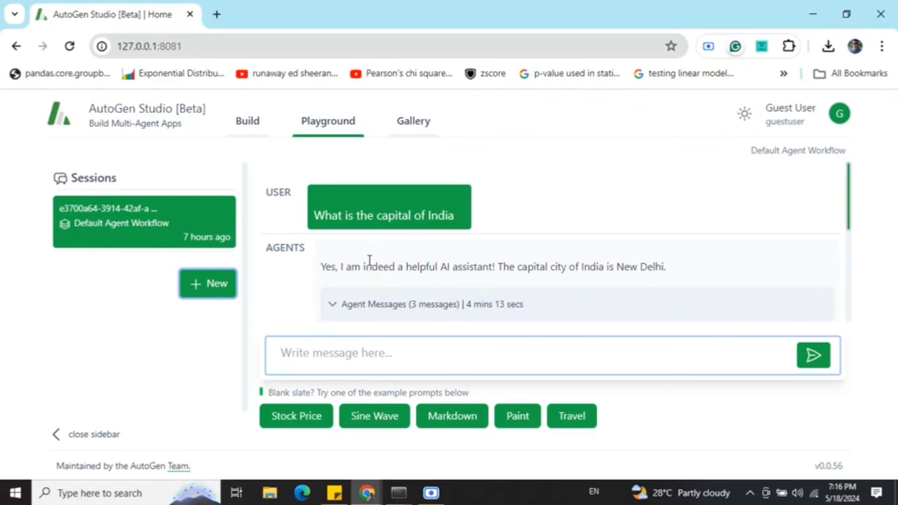
pyautogui.click(246, 121)
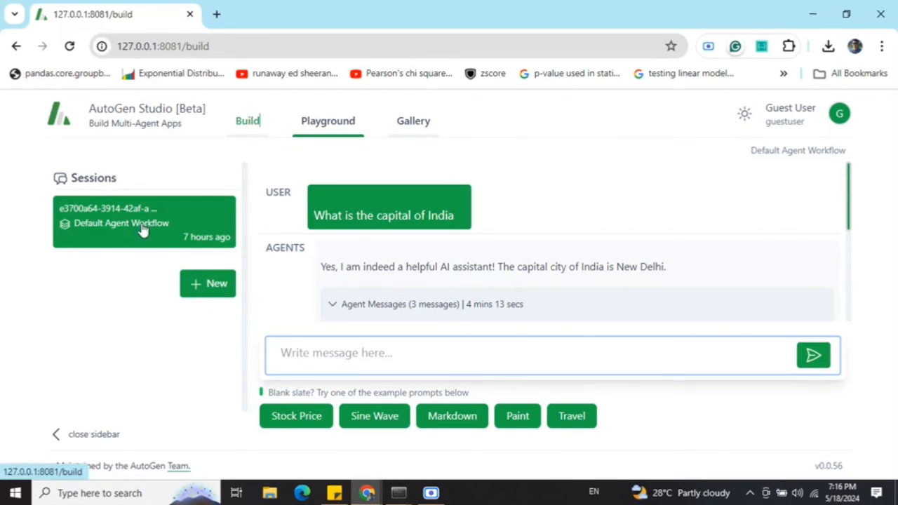
pyautogui.click(247, 120)
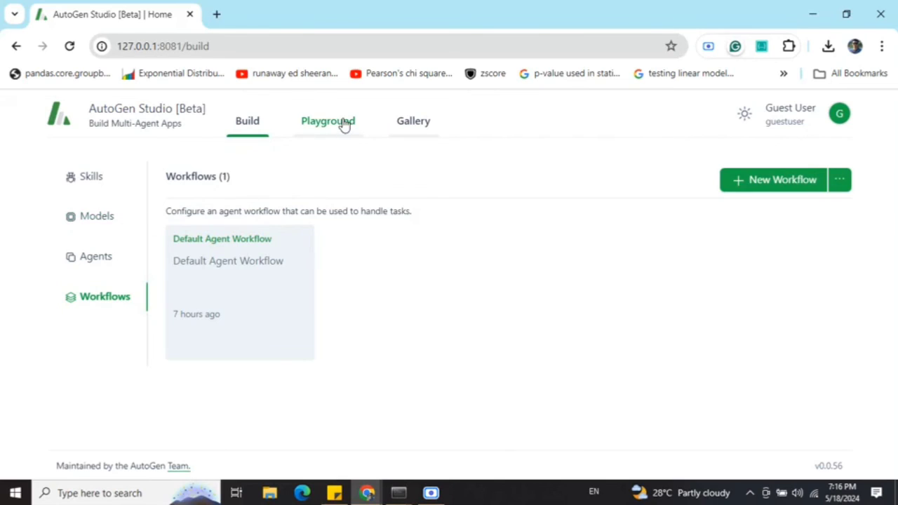
pyautogui.click(328, 121)
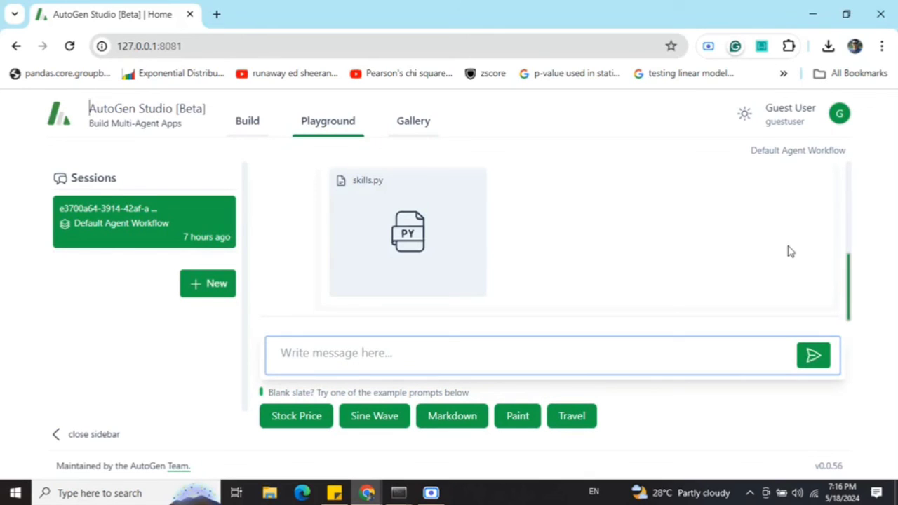
pyautogui.moveTo(455, 421)
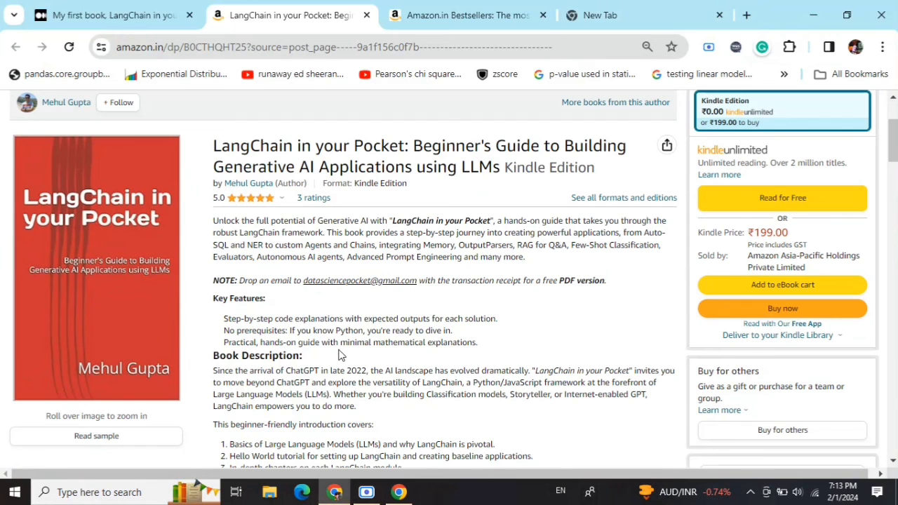
pyautogui.moveTo(446, 6)
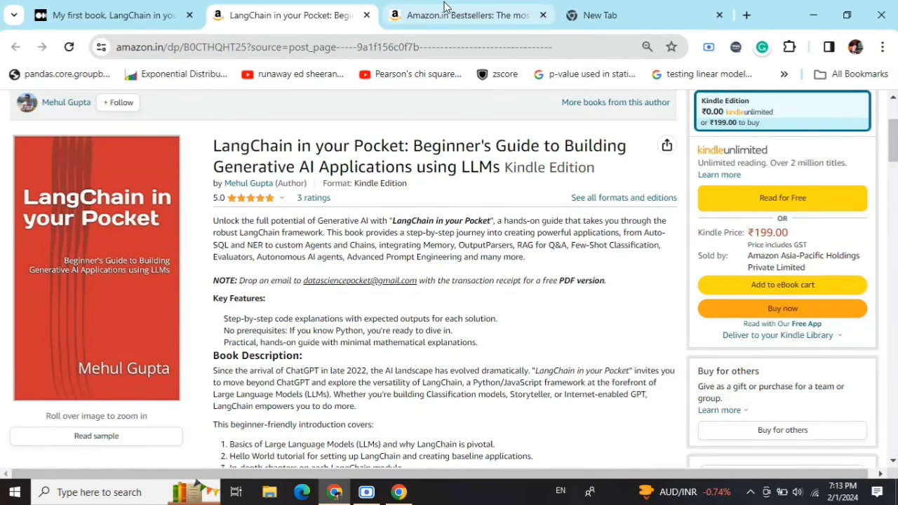
# Step: Switch to the Amazon Introductory & Beginning Programming bestsellers page
pyautogui.click(466, 14)
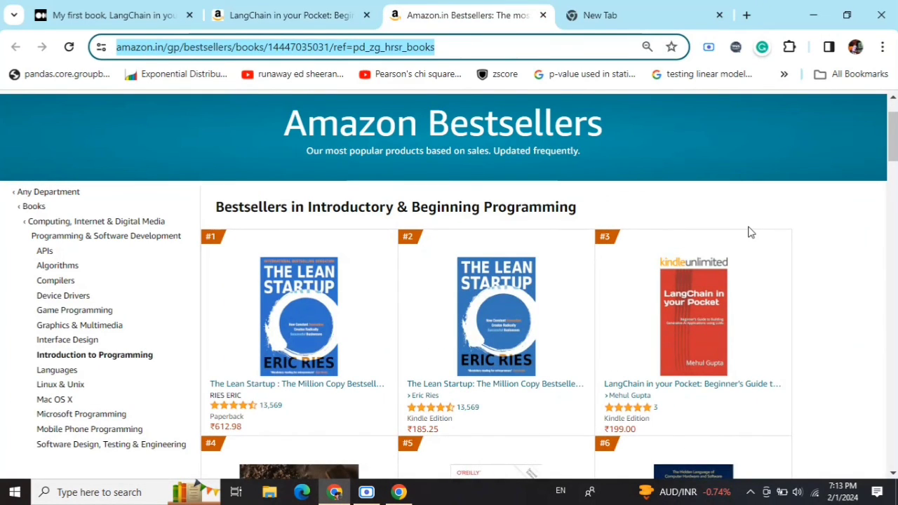